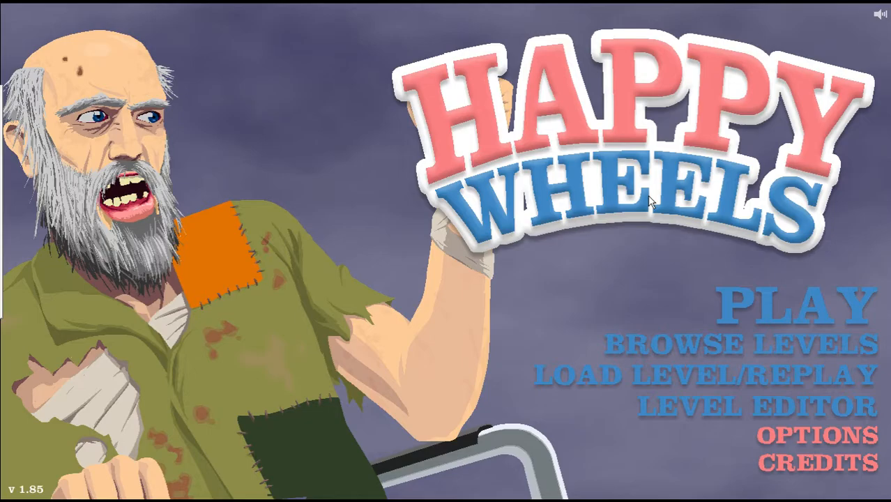
- Start Awesome Jetpack Pro and fly to the finish for a 9.83-second victory
{"action": "left_click", "coordinate": [784, 306]}
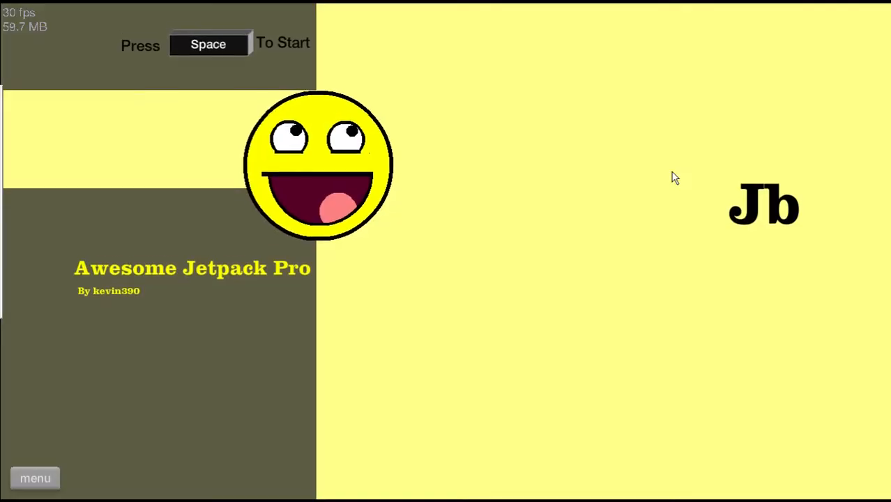
{"action": "key", "text": "space"}
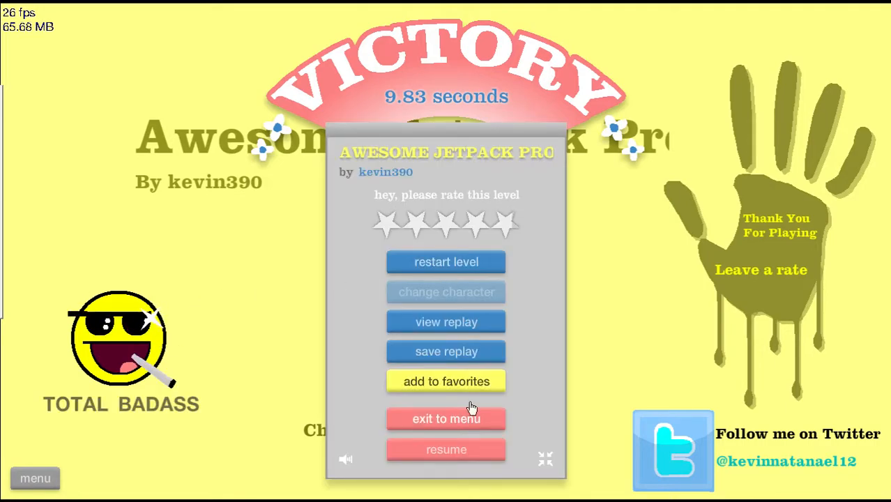
- Leave the finished level and launch Tutorial Insta Kill! from the list
{"action": "left_click", "coordinate": [446, 418]}
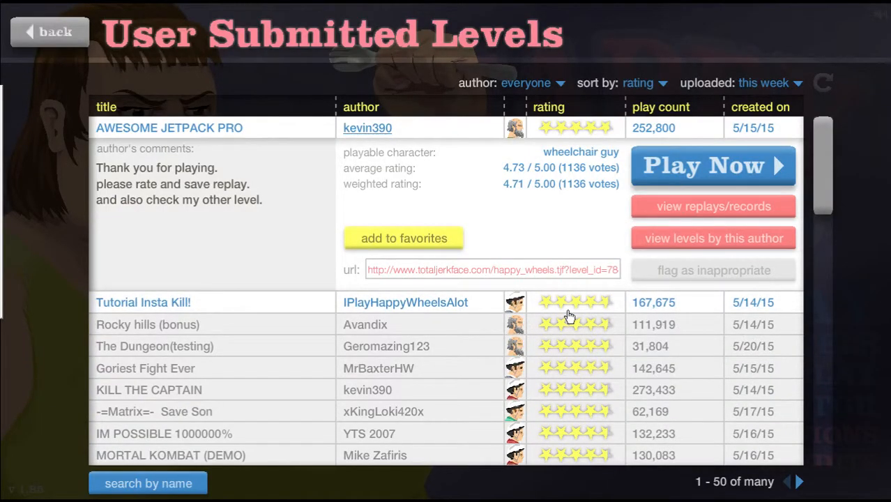
{"action": "left_click", "coordinate": [711, 164]}
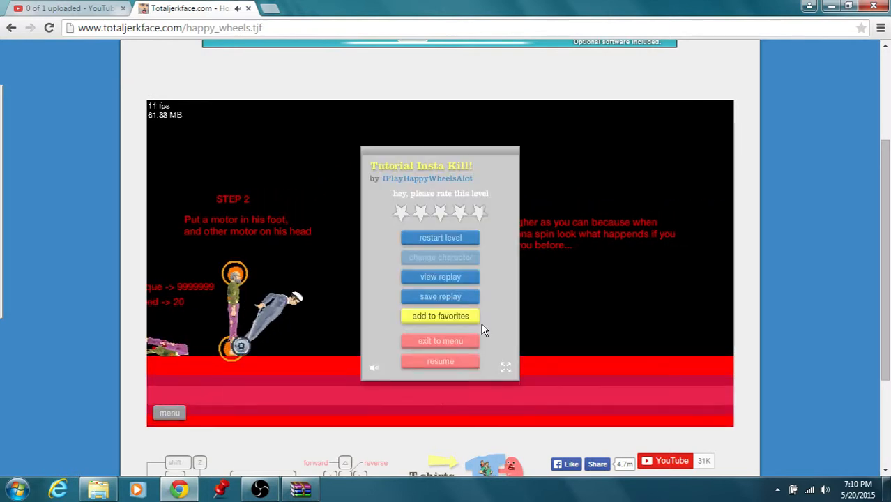
- Exit Tutorial Insta Kill! and drive Rocky hills (bonus) to a 24.33-second victory
{"action": "left_click", "coordinate": [505, 365]}
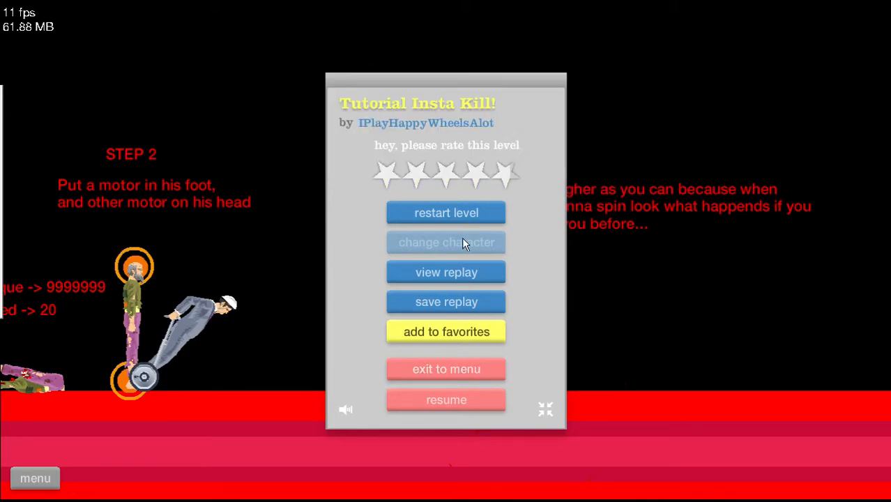
{"action": "mouse_move", "coordinate": [355, 245]}
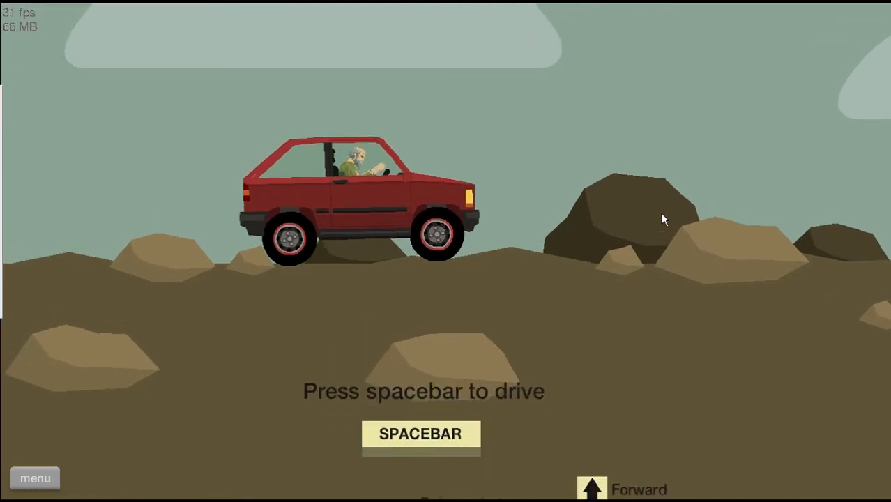
{"action": "key", "text": "space"}
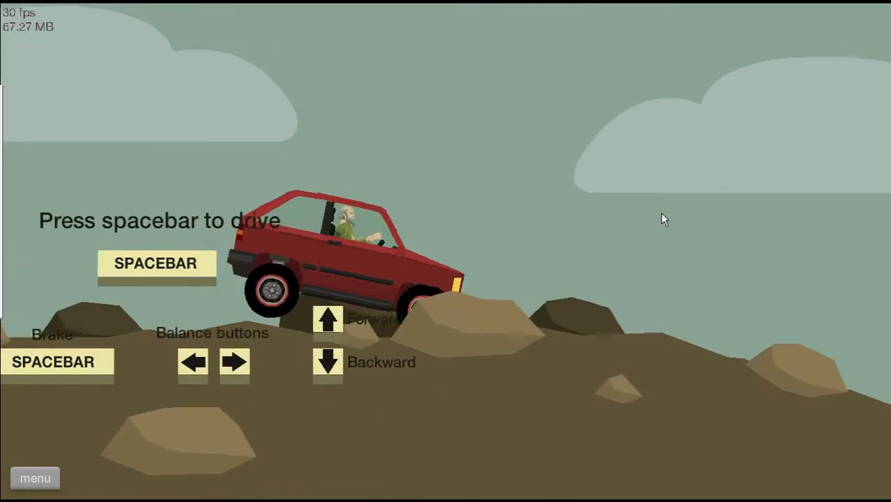
{"action": "key", "text": "space"}
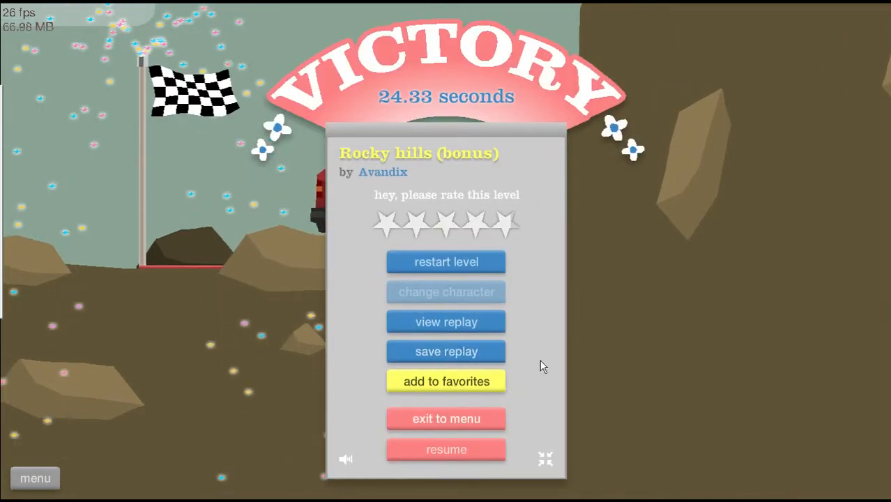
- Return to the list and start The Dungeon(testing) by Geromazing123
{"action": "left_click", "coordinate": [447, 418]}
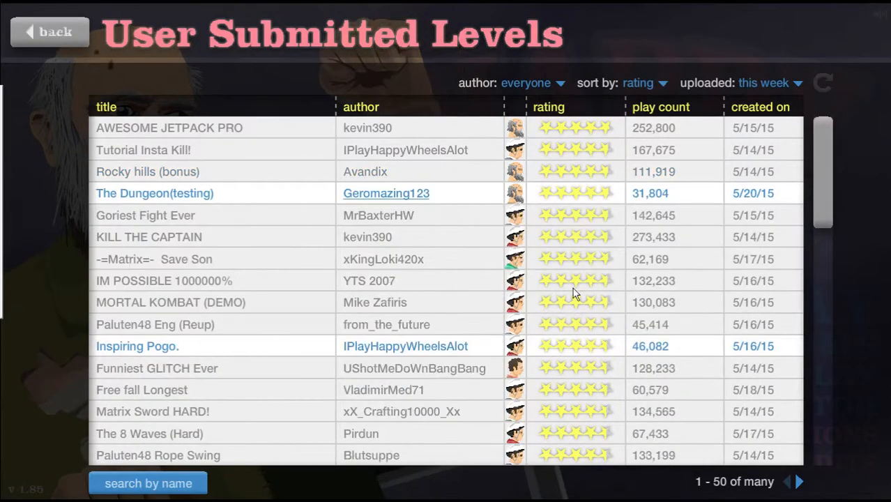
{"action": "left_click", "coordinate": [153, 192]}
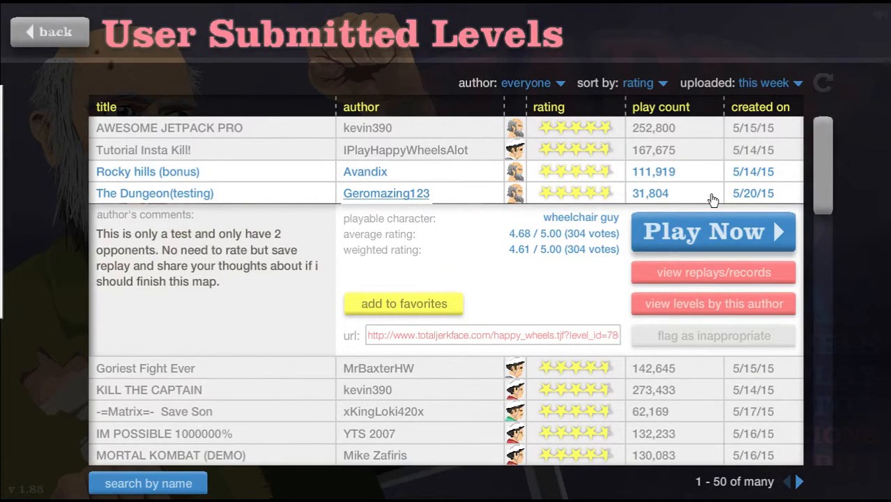
{"action": "left_click", "coordinate": [713, 231]}
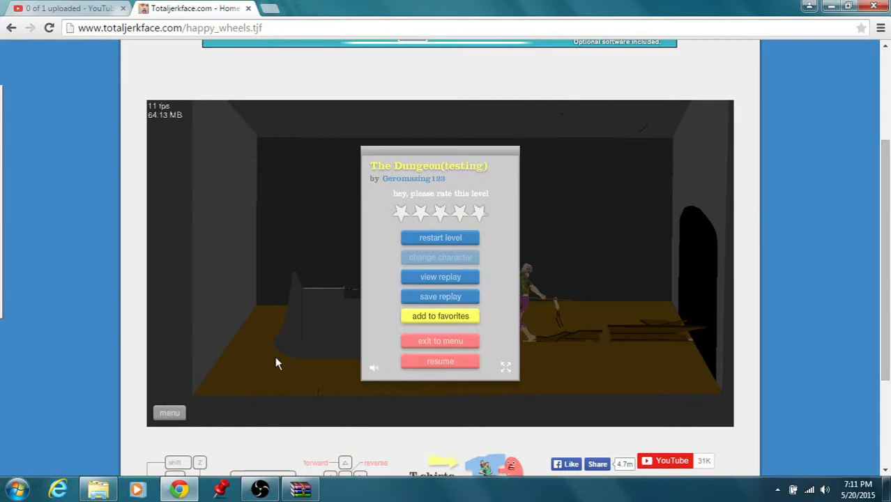
- Resume The Dungeon(testing), finish it in 28.90 seconds and return to the list
{"action": "left_click", "coordinate": [505, 366]}
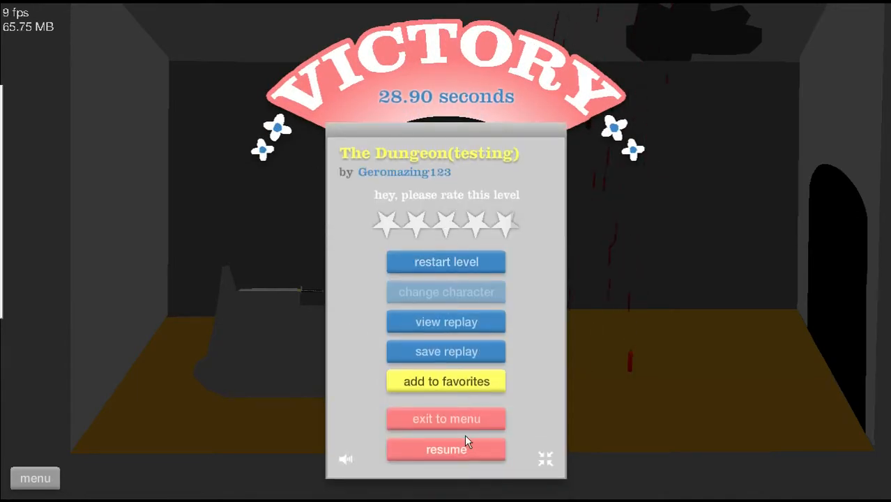
{"action": "left_click", "coordinate": [446, 418]}
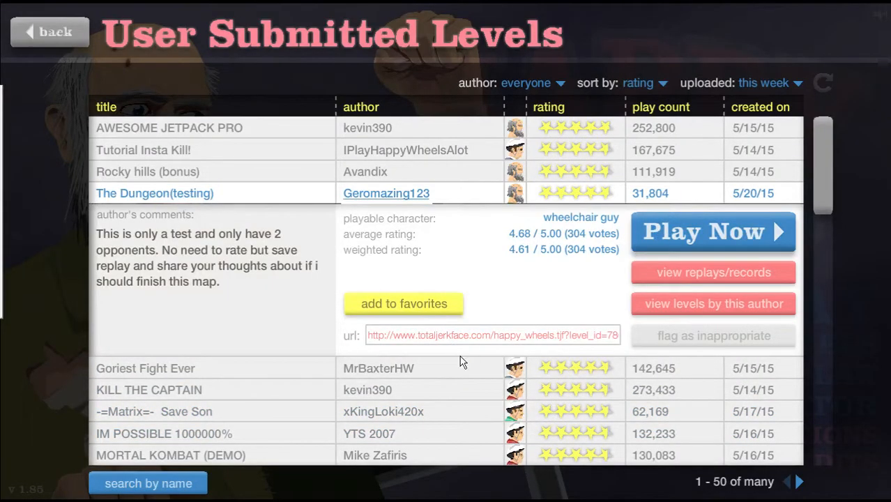
- Play Goriest Fight Ever to a 24.90-second victory and return to the list
{"action": "left_click", "coordinate": [145, 368]}
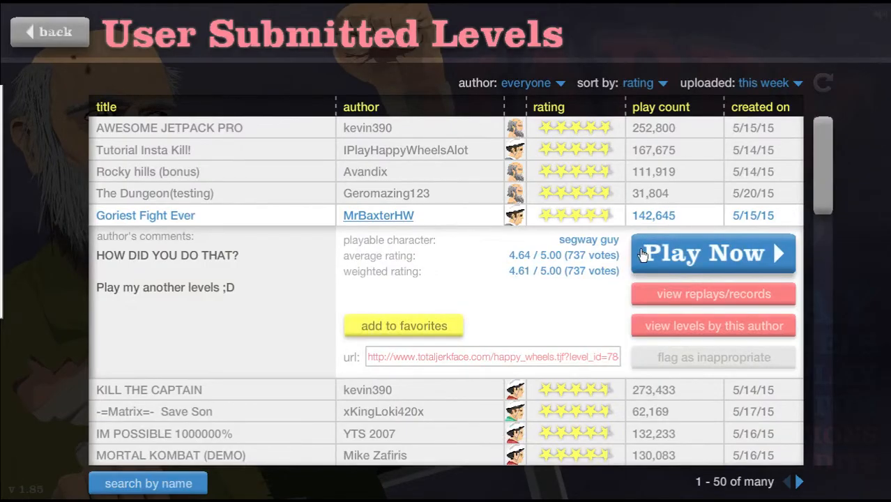
{"action": "left_click", "coordinate": [713, 253]}
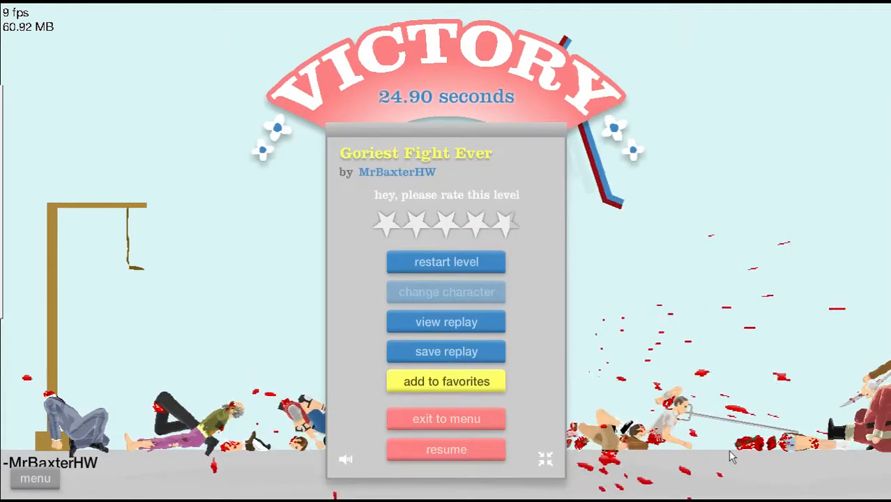
{"action": "left_click", "coordinate": [446, 418]}
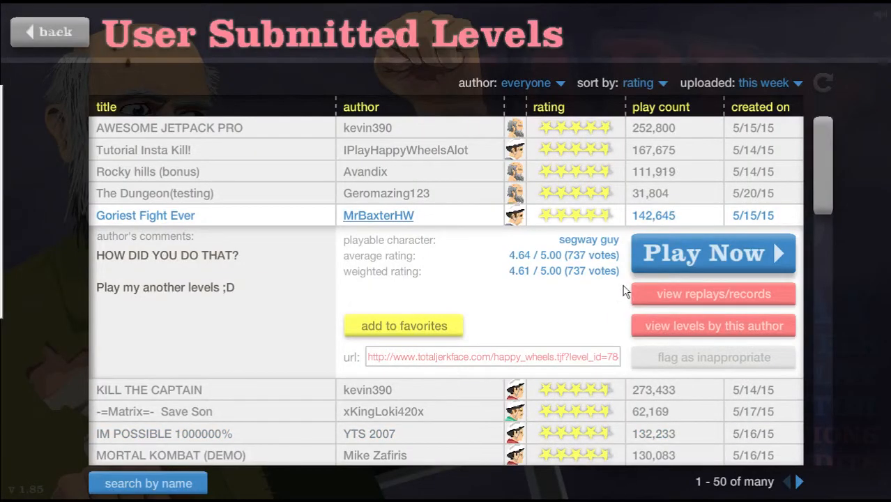
- Start KILL THE CAPTAIN by kevin390, play it, then pause on its level menu
{"action": "left_click", "coordinate": [148, 390]}
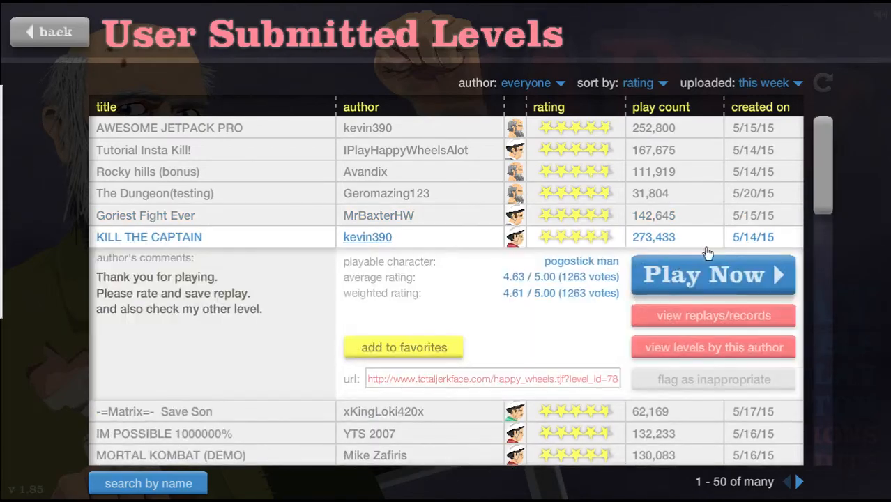
{"action": "left_click", "coordinate": [711, 273]}
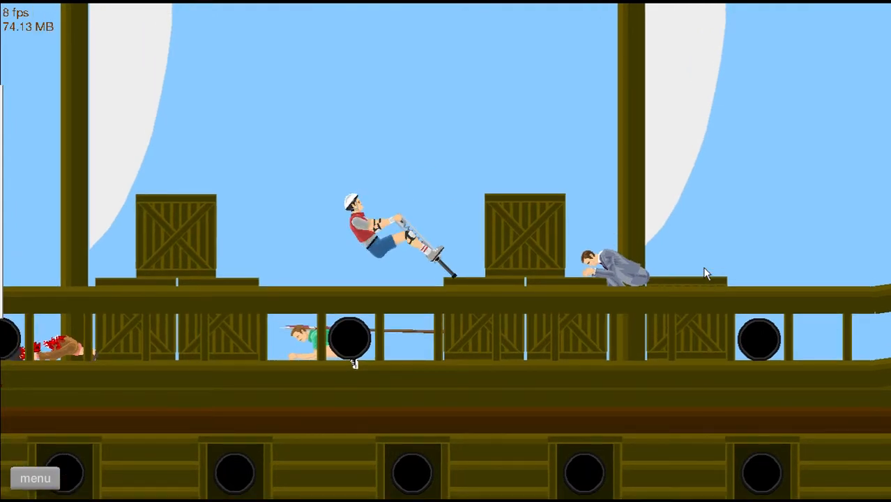
{"action": "left_click", "coordinate": [35, 477]}
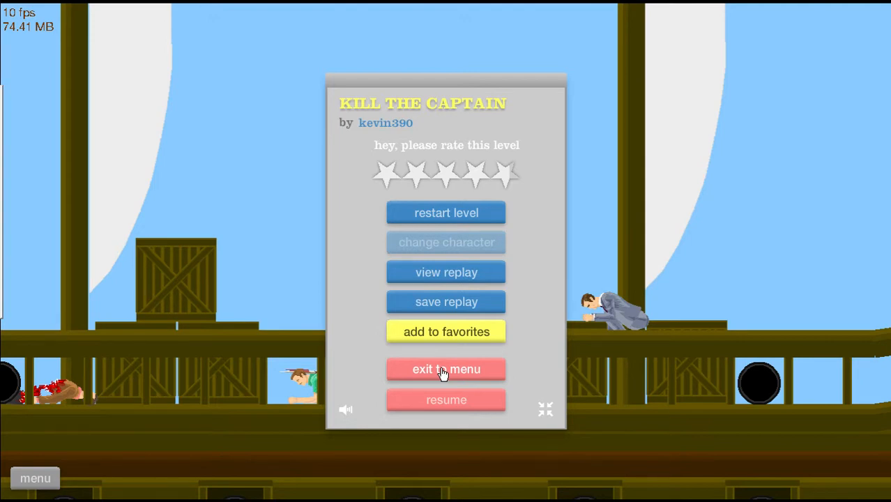
- Visit the title screen options, then finish KILL THE CAPTAIN in 32.87 seconds and exit to the list
{"action": "left_click", "coordinate": [447, 368]}
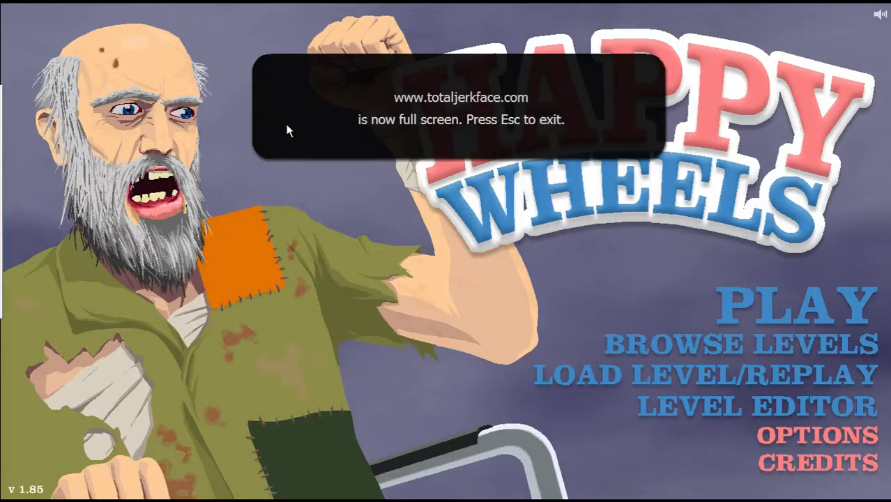
{"action": "left_click", "coordinate": [816, 435]}
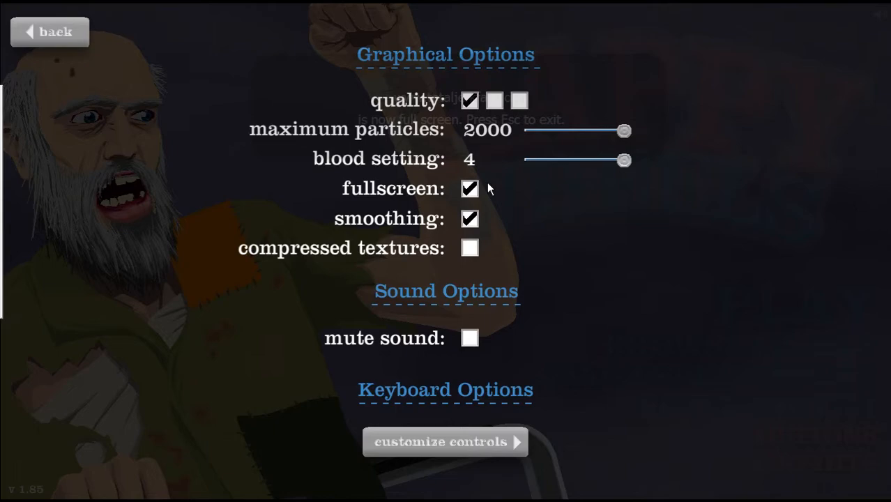
{"action": "left_click", "coordinate": [49, 31]}
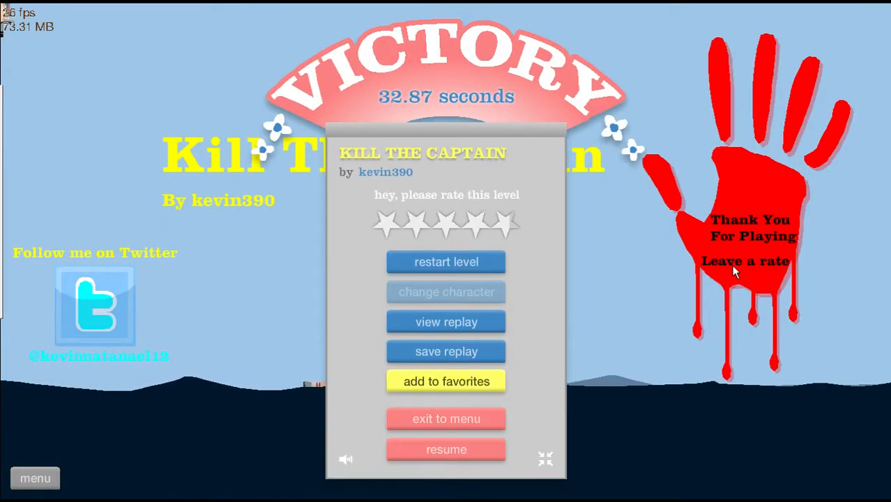
{"action": "mouse_move", "coordinate": [739, 323]}
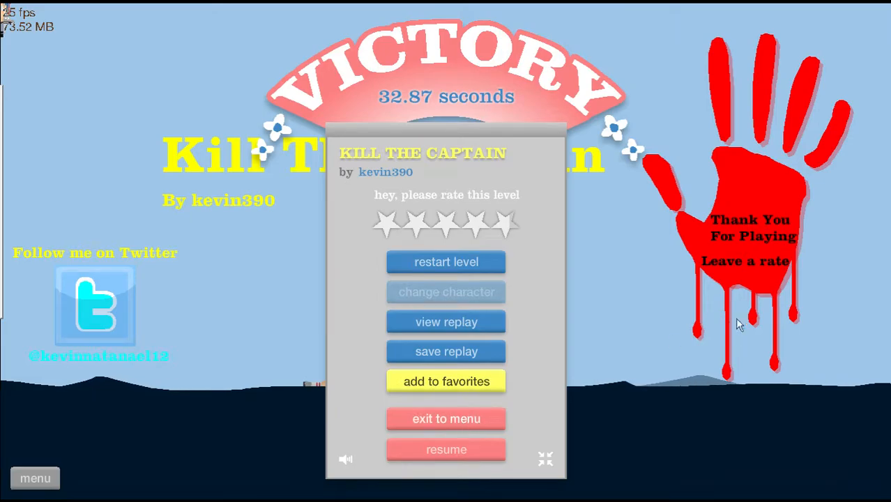
{"action": "left_click", "coordinate": [447, 418]}
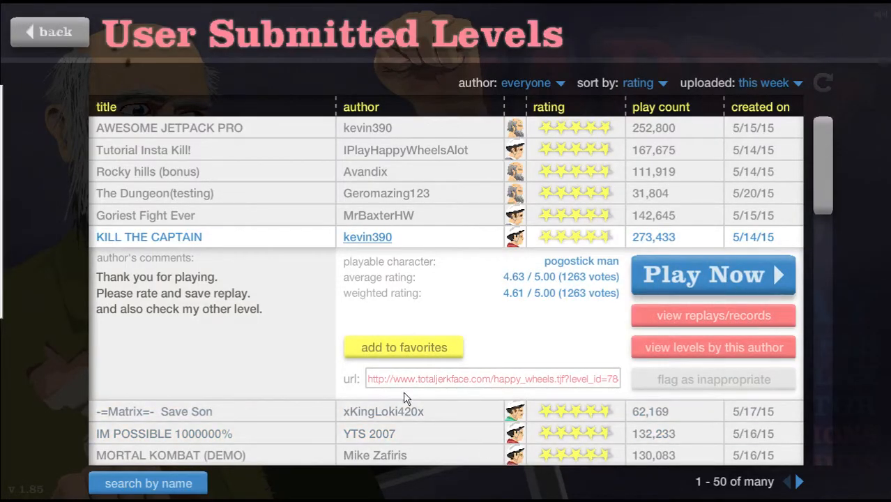
- Beat -=Matrix=- Save Son in 5.23 seconds and exit to the list
{"action": "left_click", "coordinate": [711, 273]}
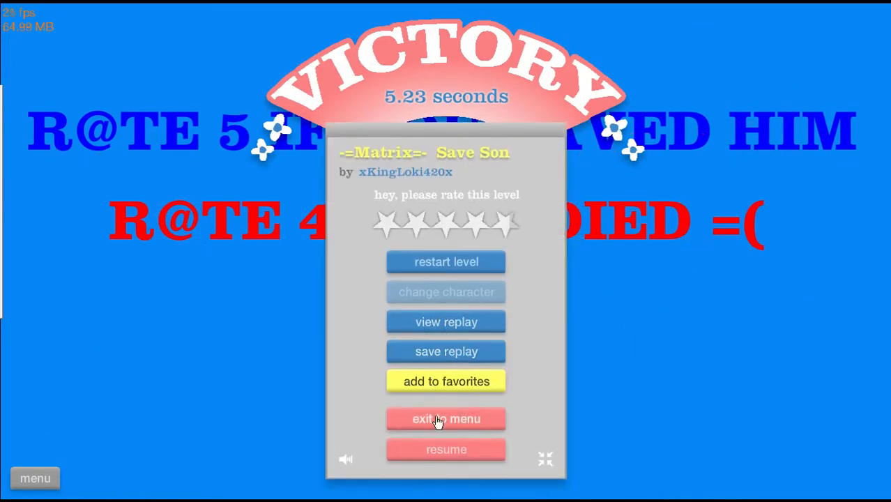
{"action": "left_click", "coordinate": [446, 418]}
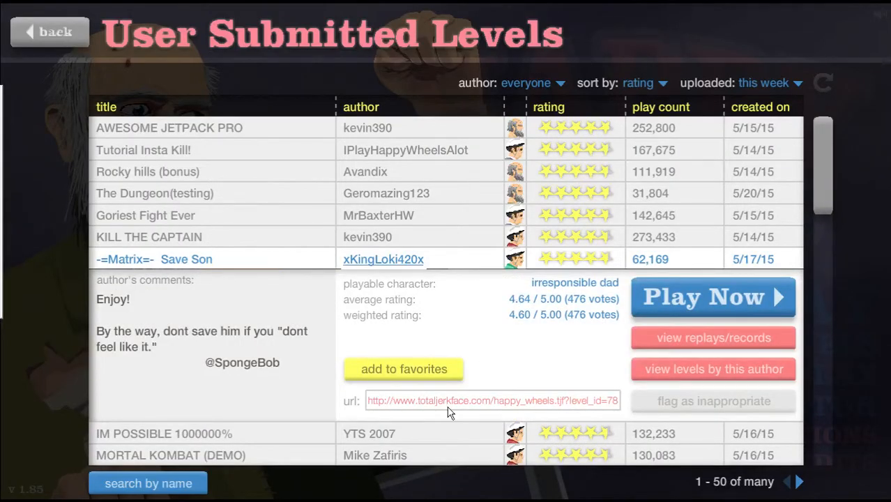
- Beat IM POSSIBLE 1000000% in 8.53 seconds after three restarts and exit to the list
{"action": "left_click", "coordinate": [711, 295]}
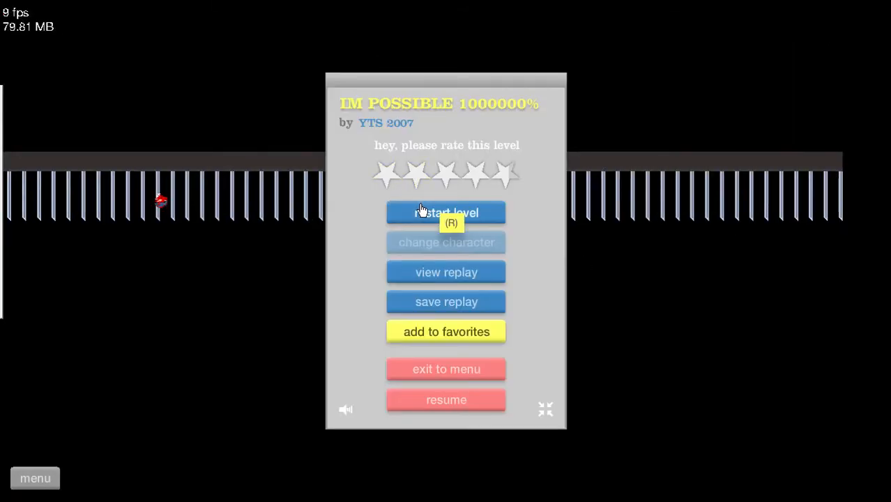
{"action": "left_click", "coordinate": [446, 212]}
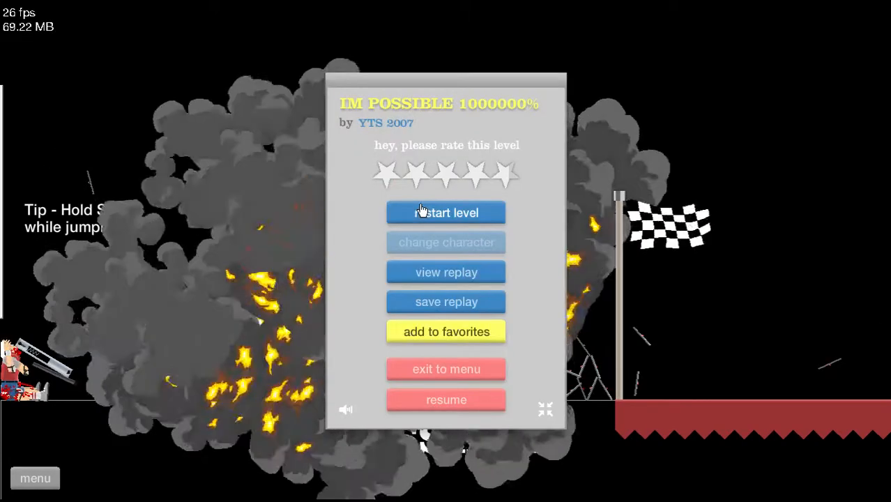
{"action": "left_click", "coordinate": [446, 212]}
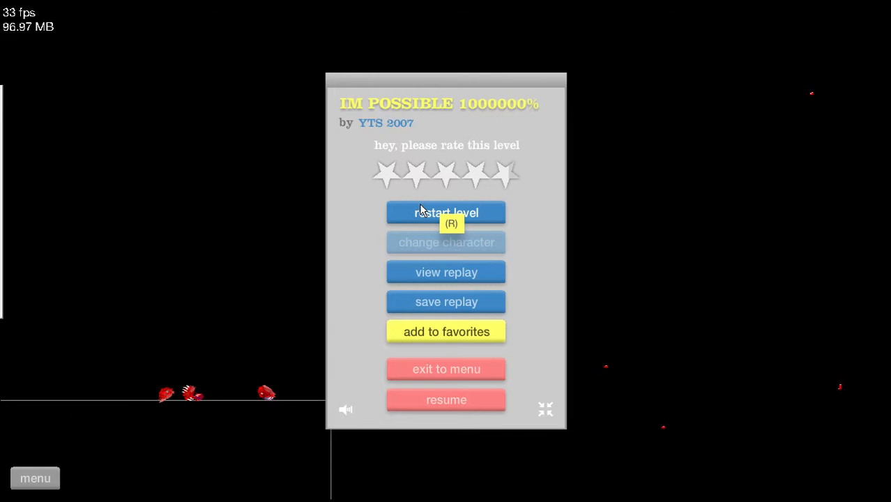
{"action": "left_click", "coordinate": [446, 212]}
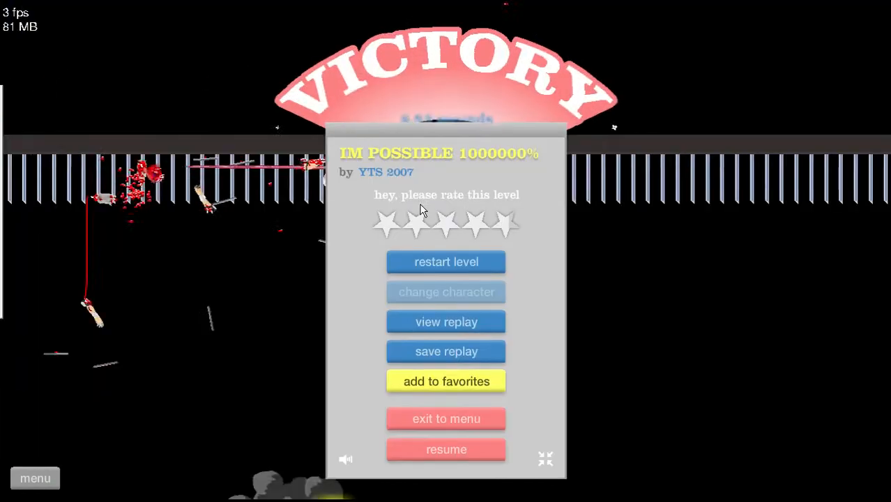
{"action": "mouse_move", "coordinate": [449, 410]}
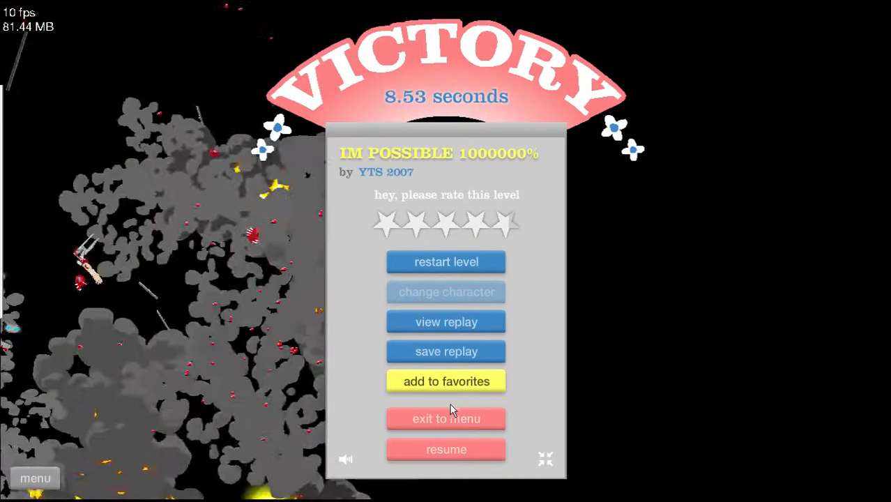
{"action": "left_click", "coordinate": [446, 419]}
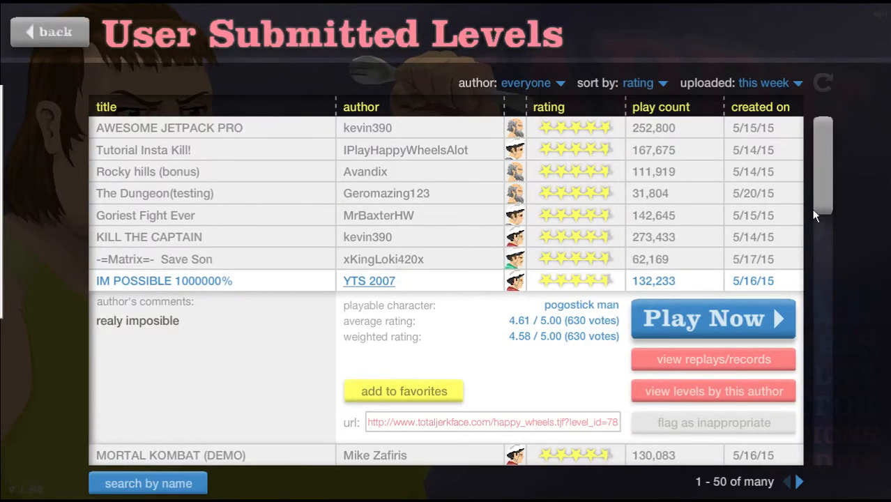
- Play MORTAL KOMBAT (DEMO), then quit it from the pause menu back to the levels list
{"action": "left_click", "coordinate": [711, 318]}
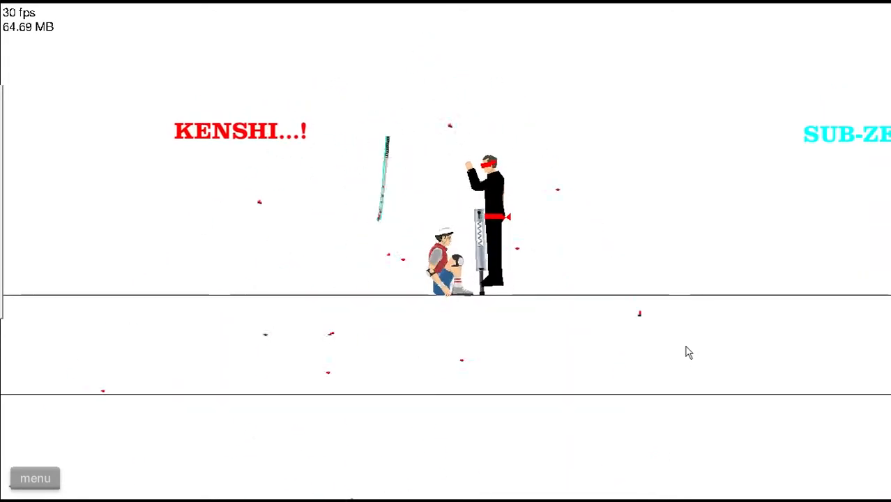
{"action": "left_click", "coordinate": [34, 479]}
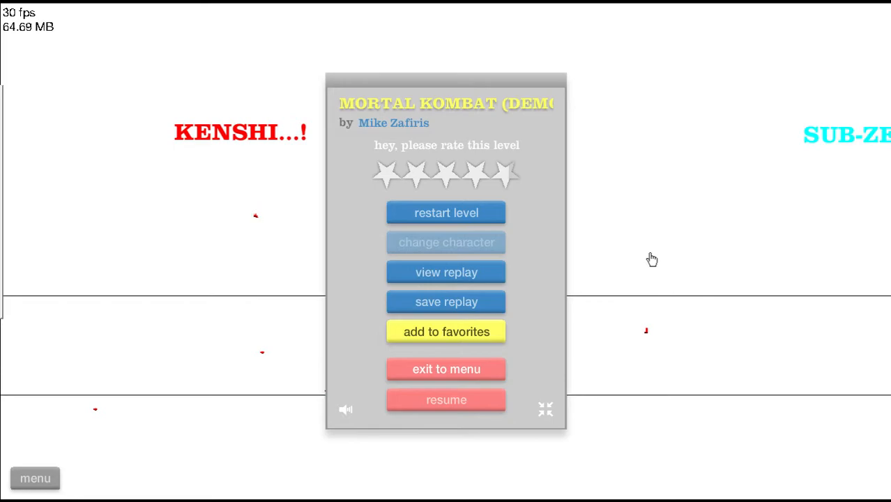
{"action": "left_click", "coordinate": [446, 369]}
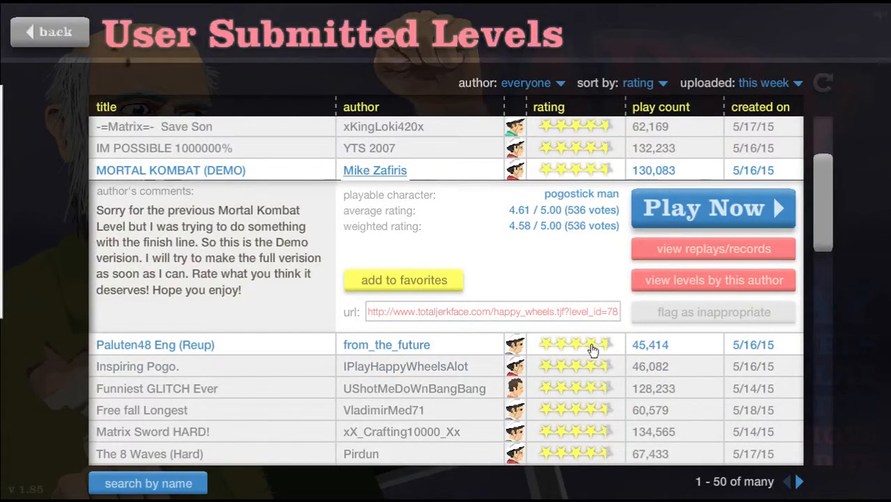
- Beat Paluten48 Eng (Reup) in 34.23 seconds and return to the levels list
{"action": "left_click", "coordinate": [711, 208]}
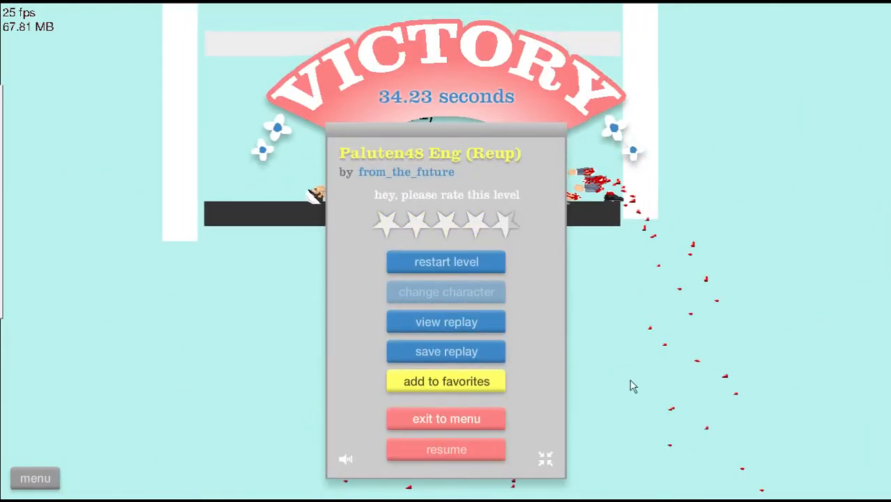
{"action": "left_click", "coordinate": [446, 418]}
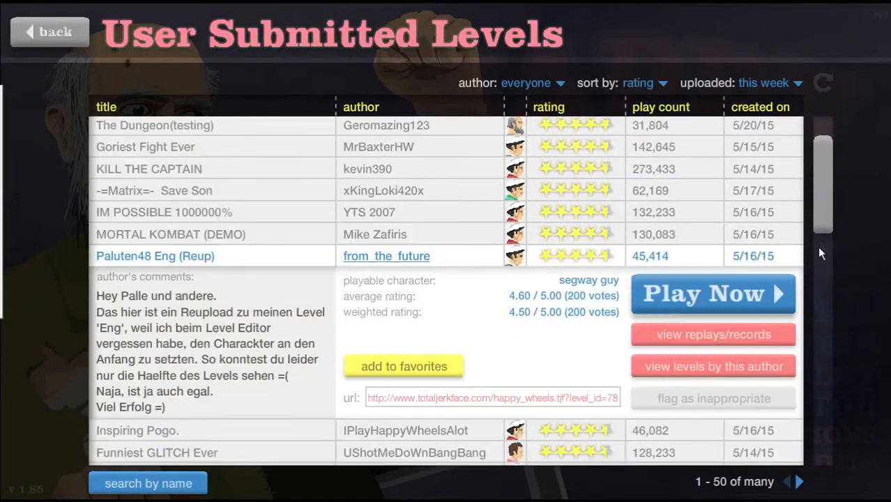
- Scroll down the User Submitted Levels list to reach the next levels
{"action": "scroll", "scroll_direction": "down", "scroll_amount": 3}
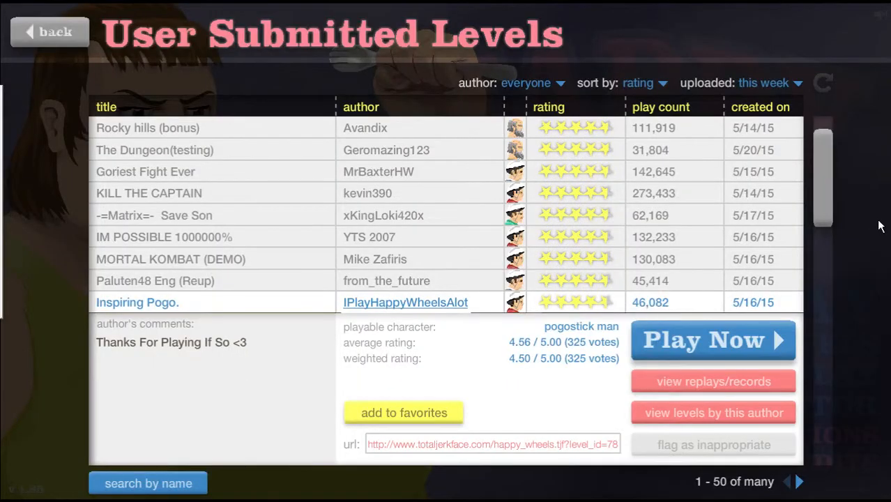
{"action": "scroll", "scroll_direction": "down", "scroll_amount": 3}
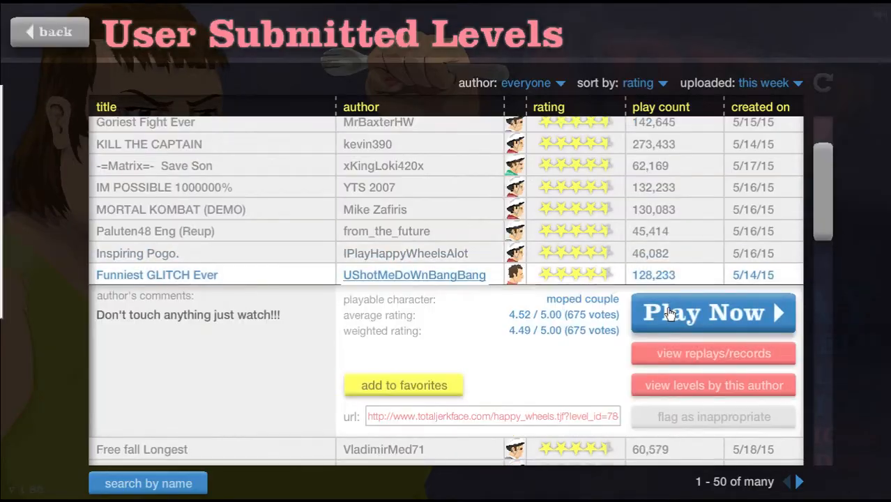
- Try Funniest GLITCH Ever briefly, quit it, then start Free fall Longest
{"action": "left_click", "coordinate": [712, 313]}
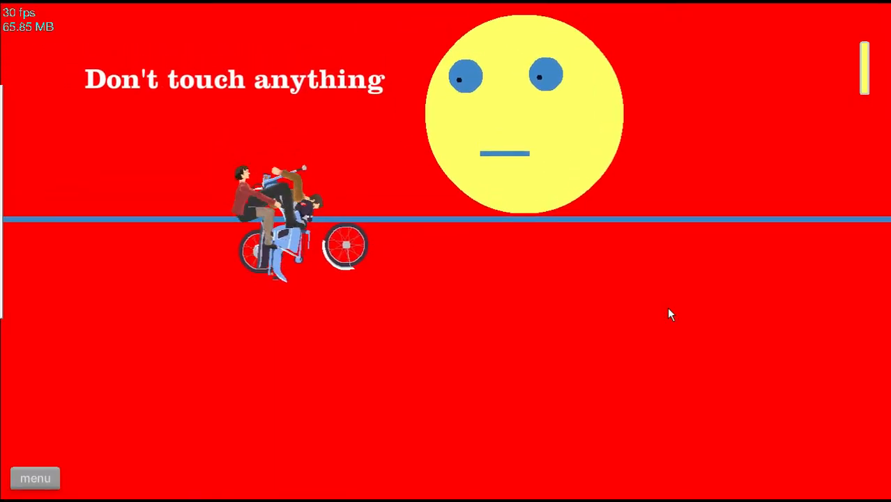
{"action": "left_click", "coordinate": [35, 478]}
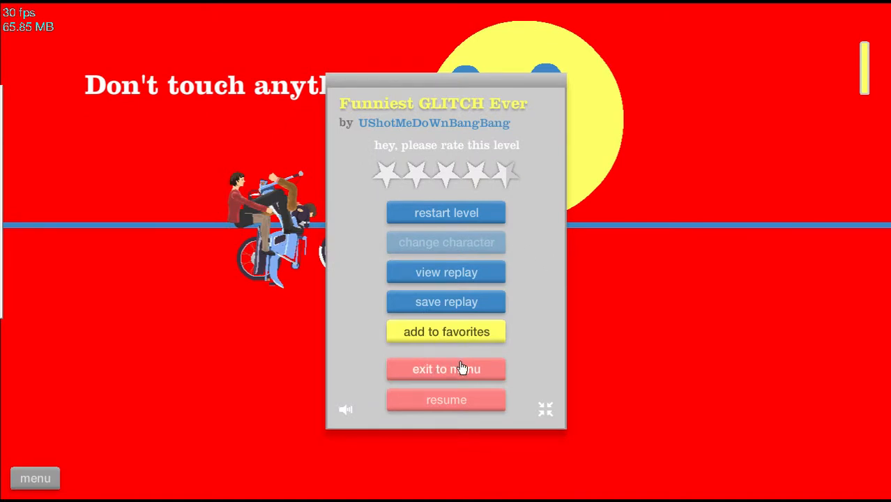
{"action": "left_click", "coordinate": [446, 368]}
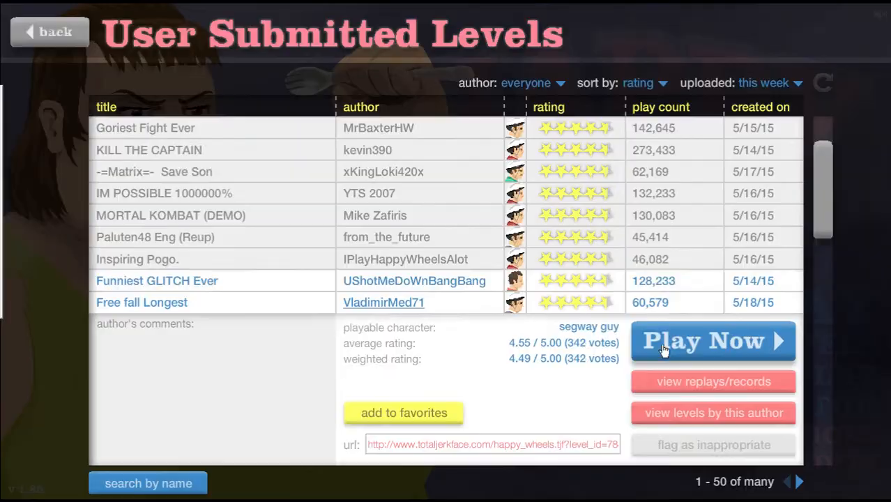
{"action": "left_click", "coordinate": [711, 340]}
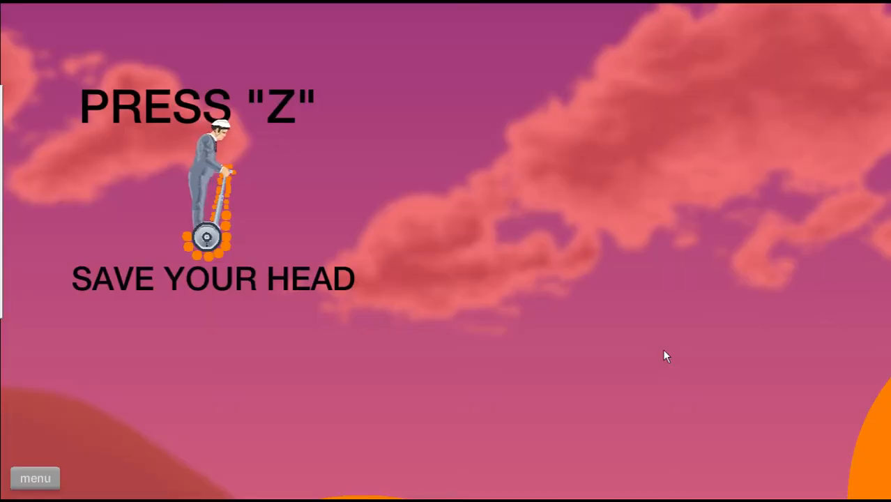
- Steer the segway rider to beat Free fall Longest in 48.13 seconds and return to the list
{"action": "key", "text": "z"}
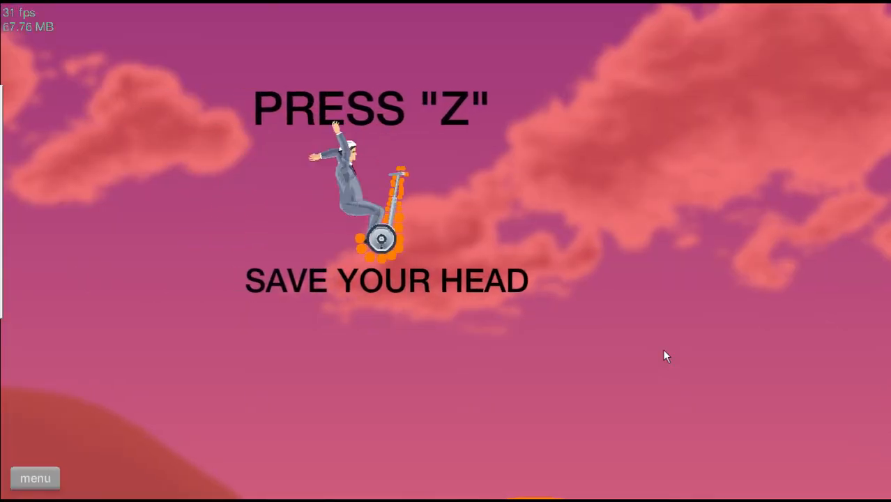
{"action": "key", "text": "z"}
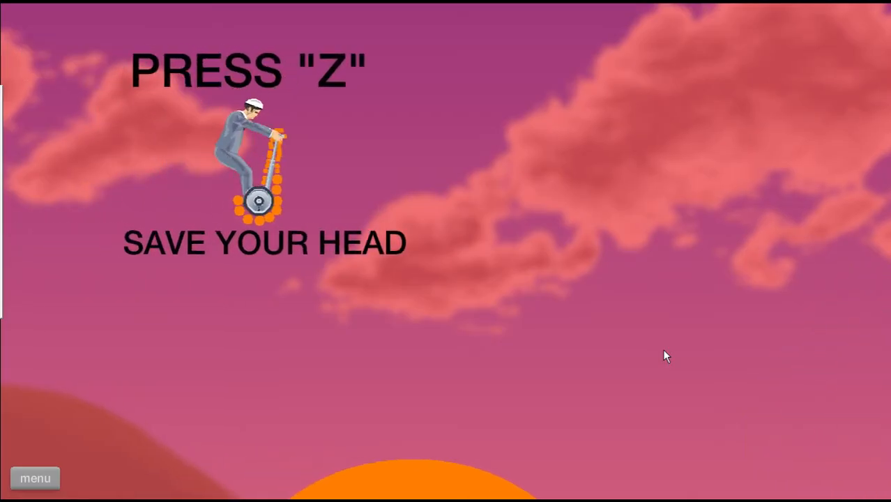
{"action": "key", "text": "z"}
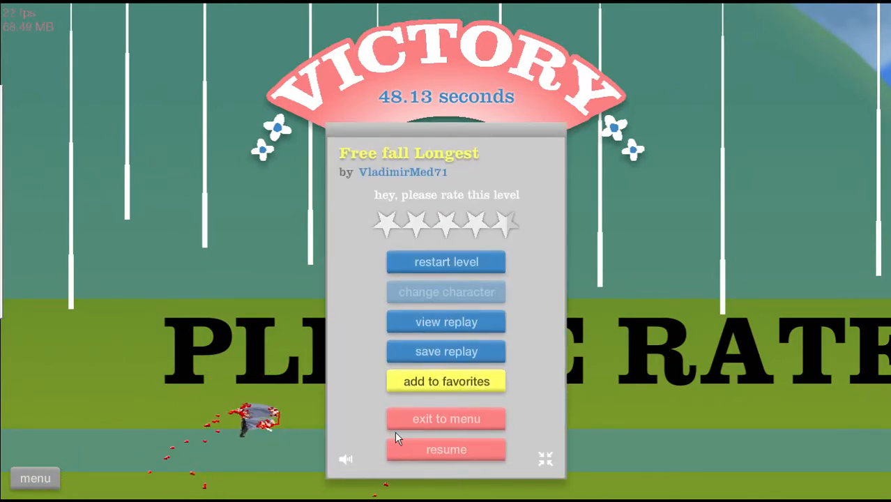
{"action": "left_click", "coordinate": [446, 418]}
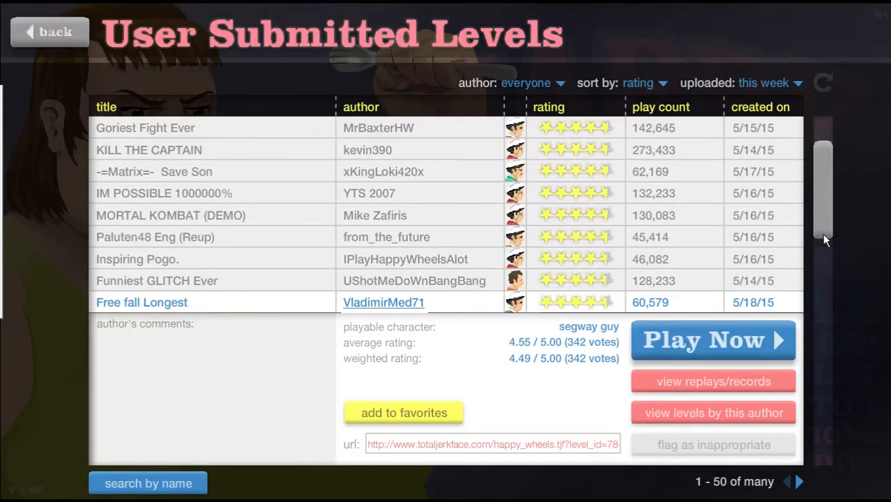
{"action": "scroll", "scroll_direction": "down", "scroll_amount": 3}
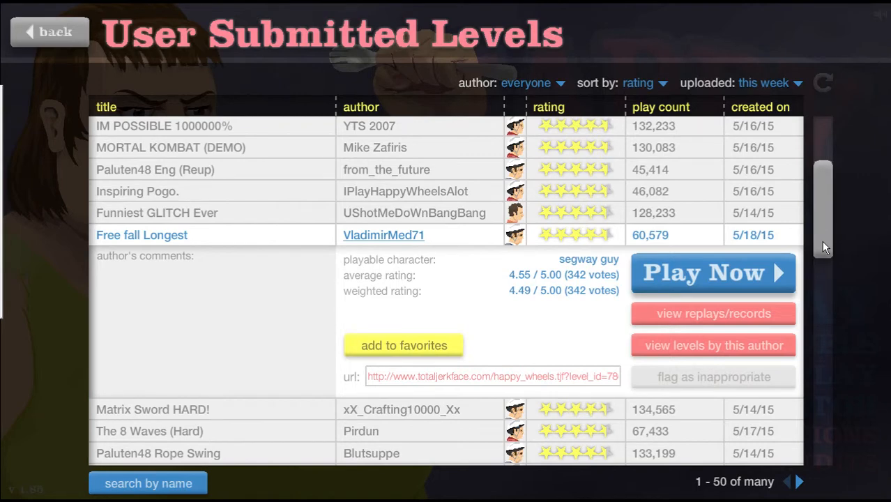
- Beat Matrix Sword HARD! in 5.23 seconds, then show The 8 Waves (Hard) details
{"action": "left_click", "coordinate": [713, 272]}
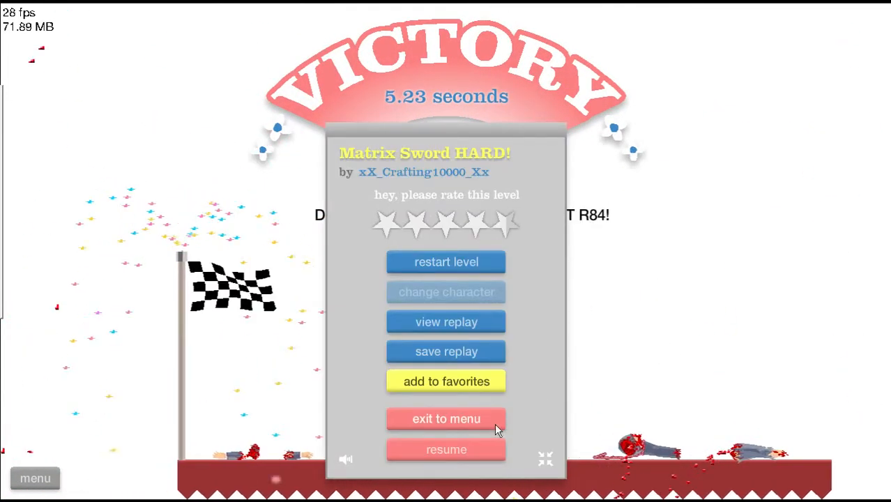
{"action": "left_click", "coordinate": [446, 418]}
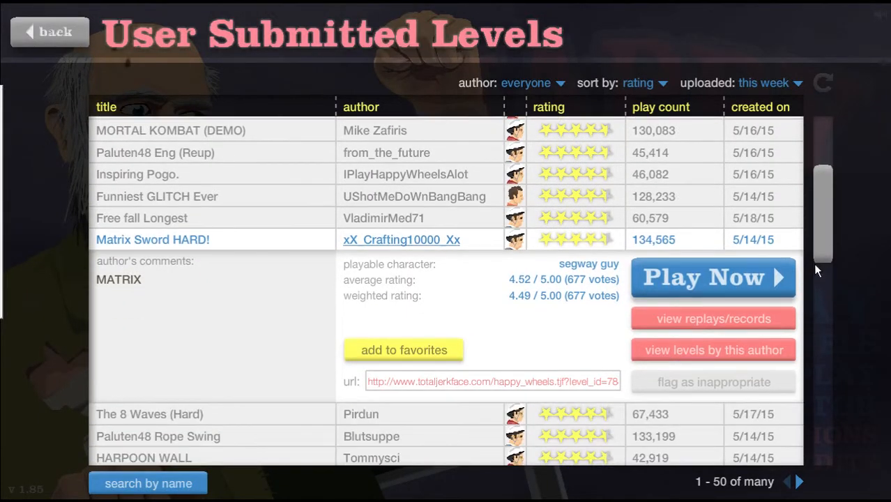
{"action": "left_click", "coordinate": [149, 413]}
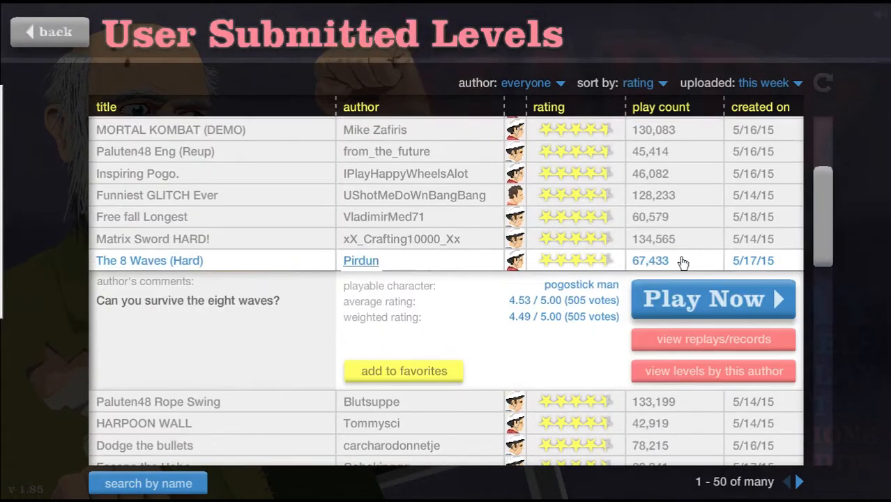
- Play The 8 Waves (Hard), abandon it via the pause menu, and scroll the list
{"action": "left_click", "coordinate": [711, 298]}
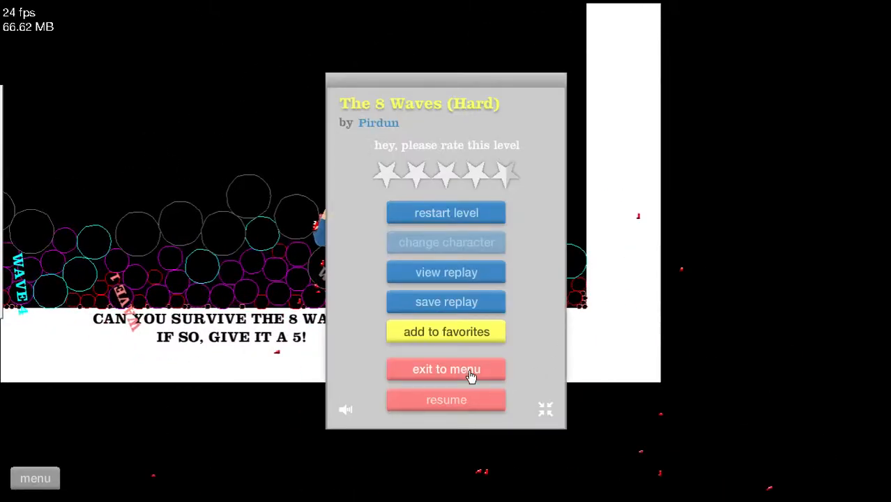
{"action": "left_click", "coordinate": [446, 368]}
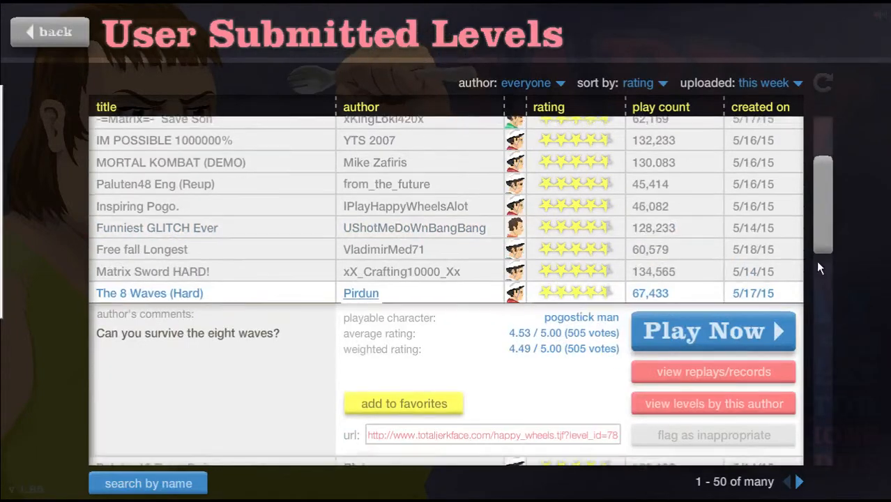
{"action": "scroll", "scroll_direction": "down", "scroll_amount": 3}
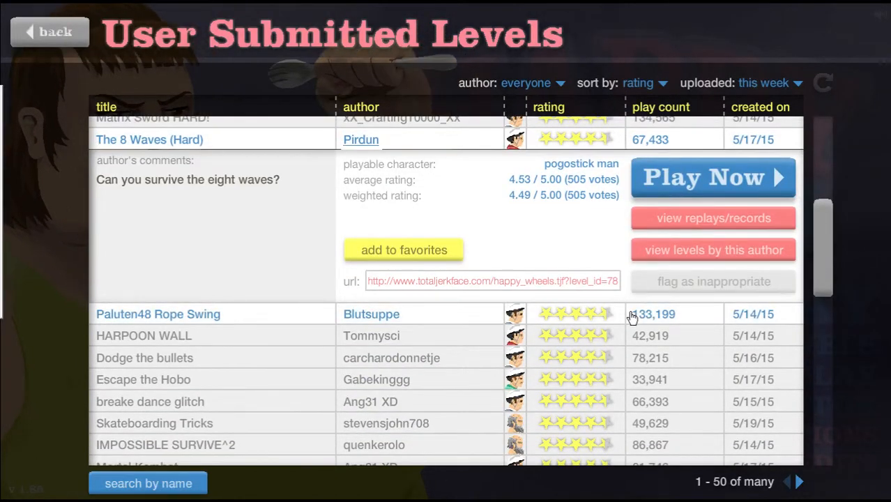
- Play Paluten48 Rope Swing, resuming from pause, beat it in 26.20 seconds and return to the list
{"action": "left_click", "coordinate": [711, 175]}
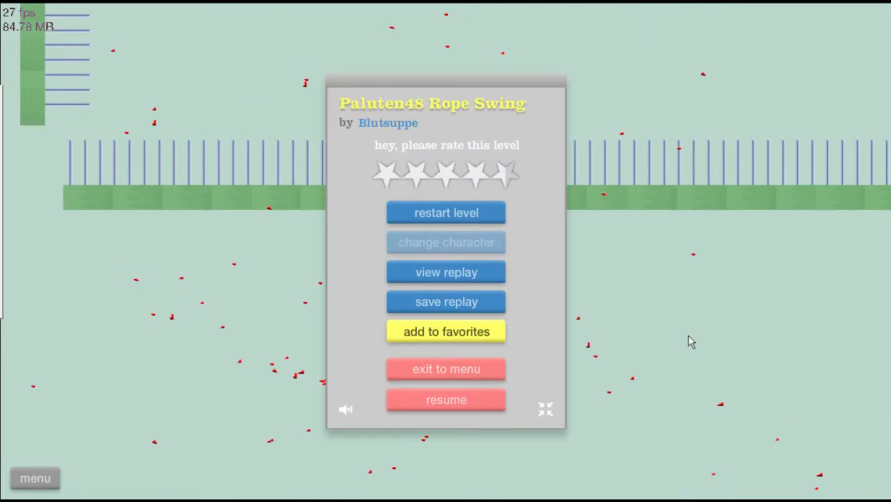
{"action": "left_click", "coordinate": [446, 212]}
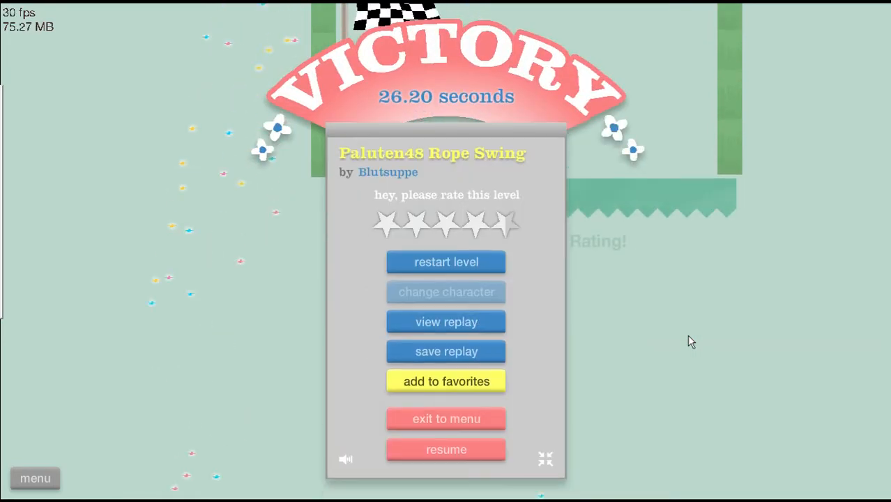
{"action": "left_click", "coordinate": [446, 418]}
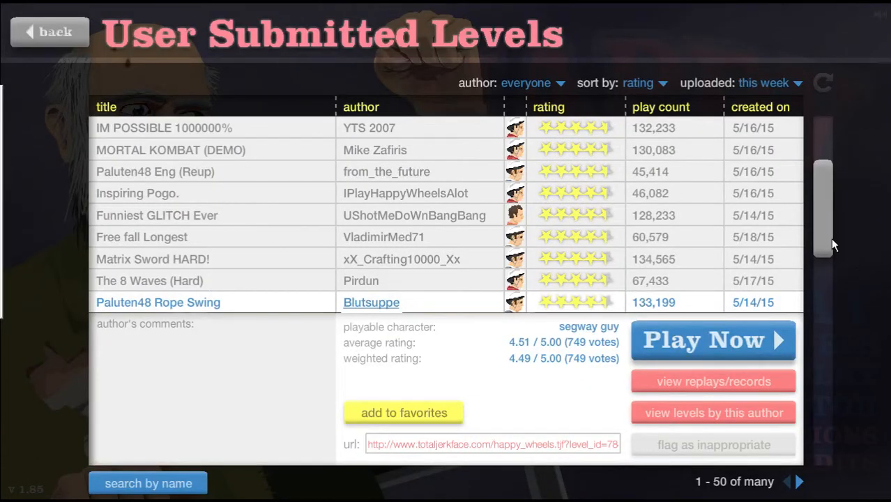
{"action": "scroll", "scroll_direction": "down", "scroll_amount": 3}
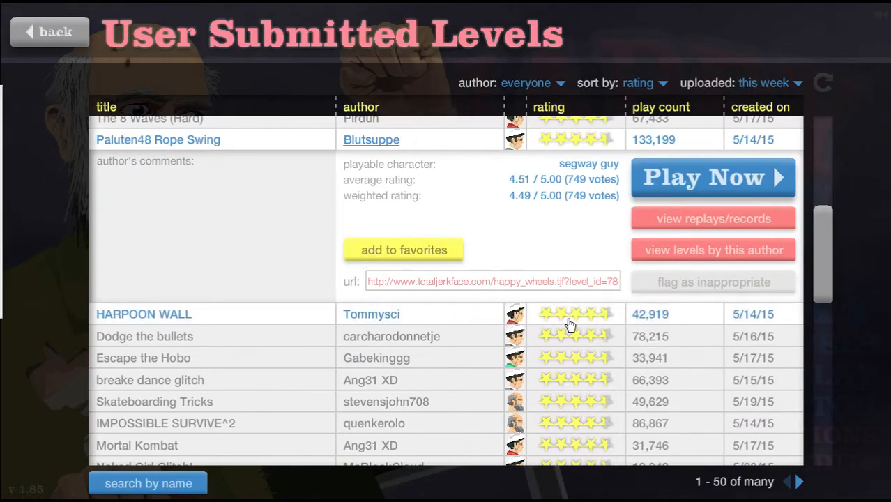
- Start HARPOON WALL and resume playing it from the pause menu
{"action": "left_click", "coordinate": [711, 177]}
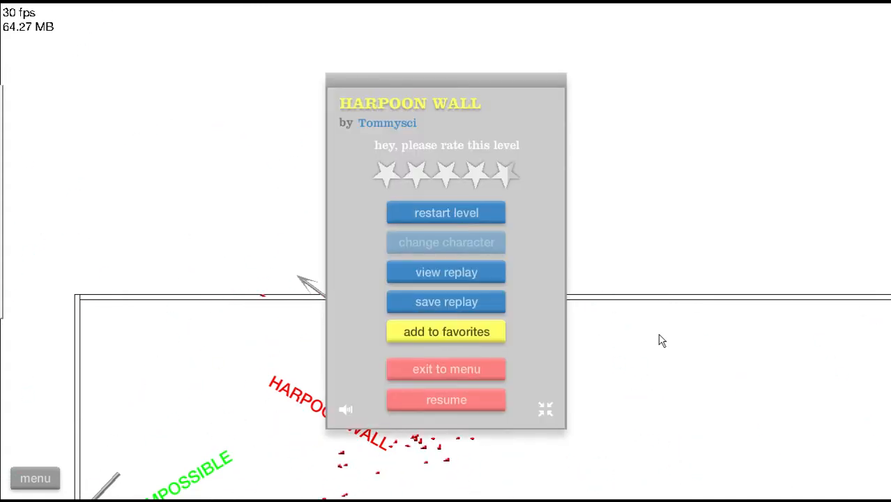
{"action": "left_click", "coordinate": [446, 399]}
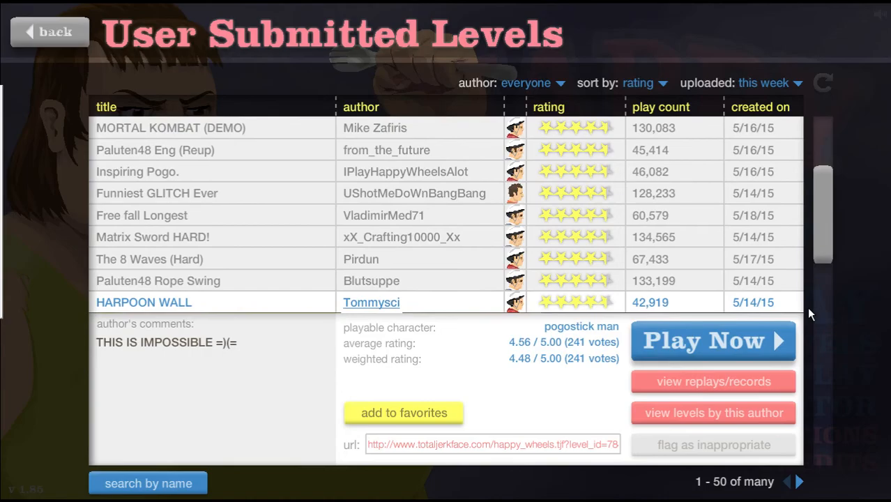
- Play Dodge the bullets, resuming once from pause, then quit back to the levels list
{"action": "left_click", "coordinate": [711, 340]}
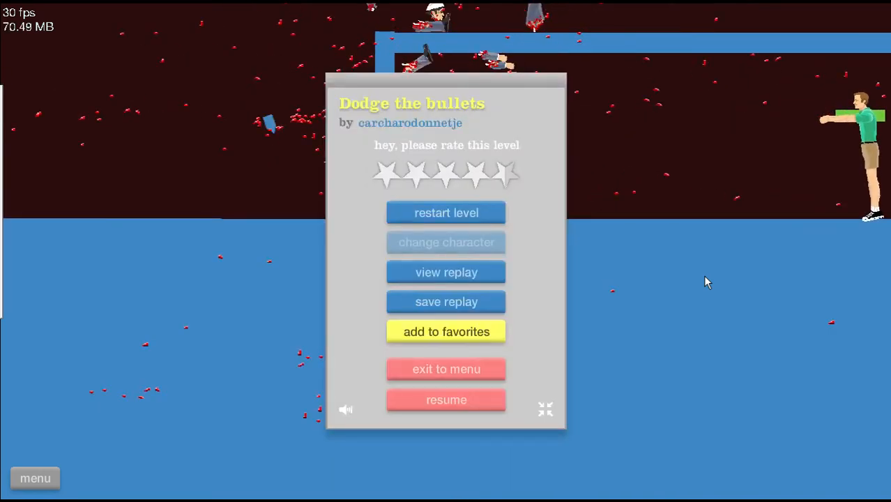
{"action": "left_click", "coordinate": [446, 399]}
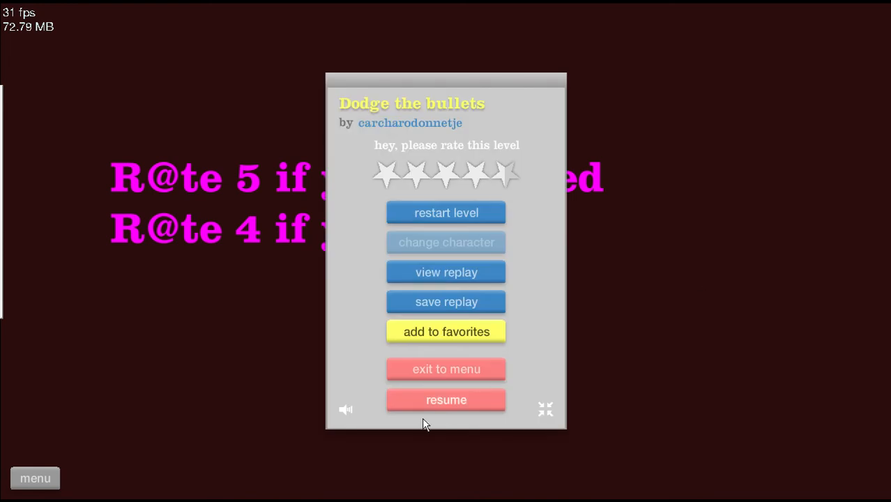
{"action": "left_click", "coordinate": [446, 368]}
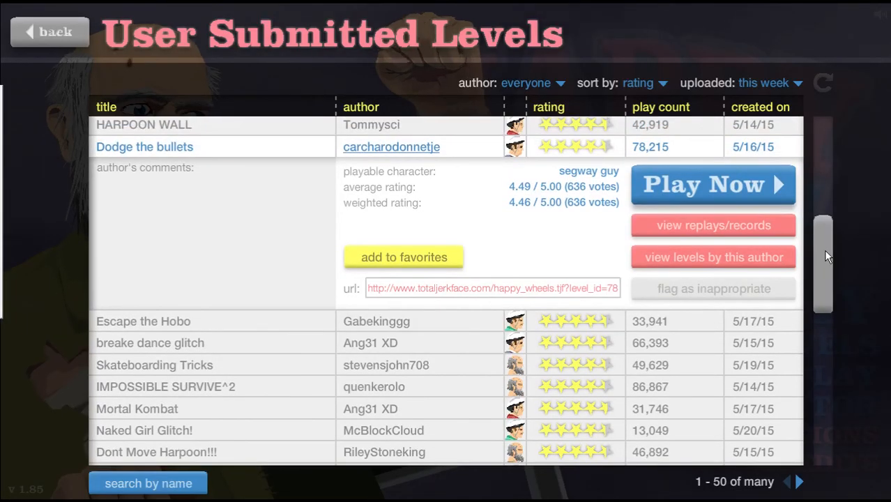